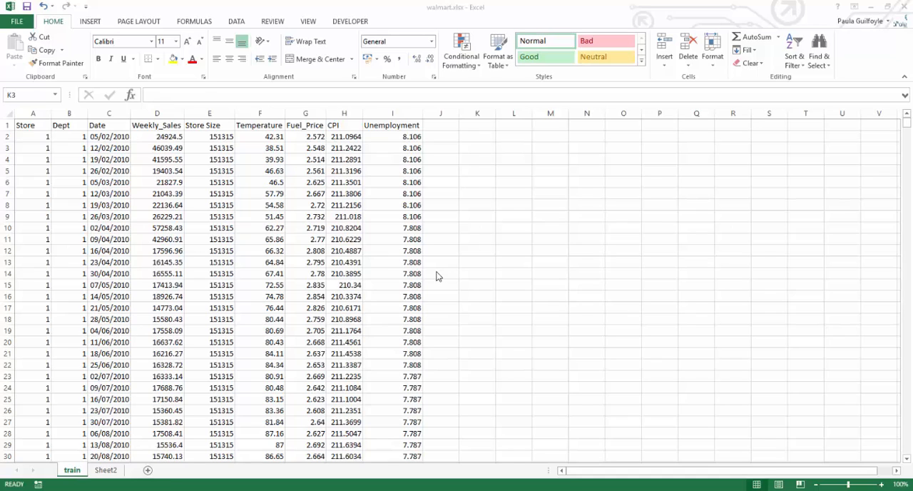
mouse_move(240, 215)
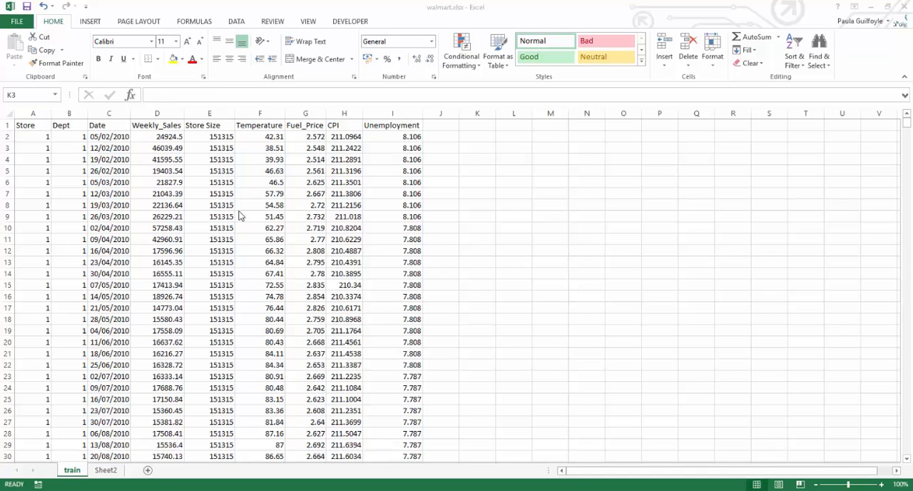
mouse_move(248, 194)
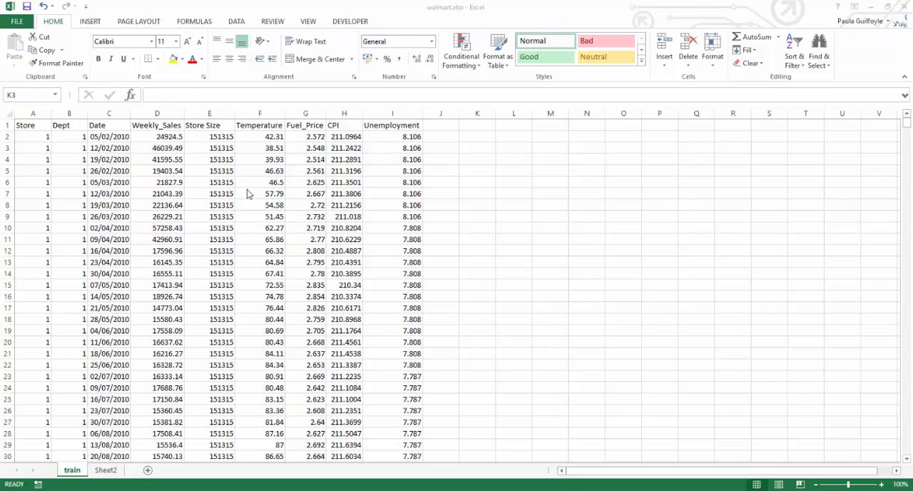
mouse_move(129, 245)
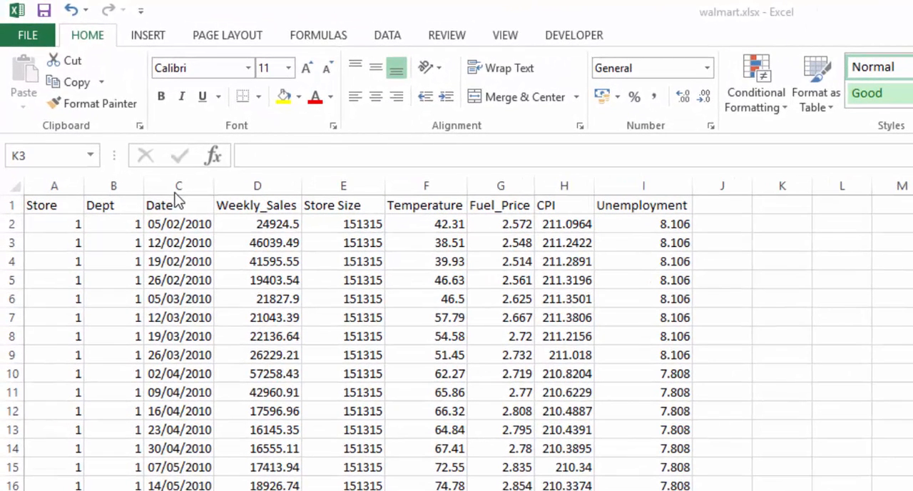
mouse_move(335, 211)
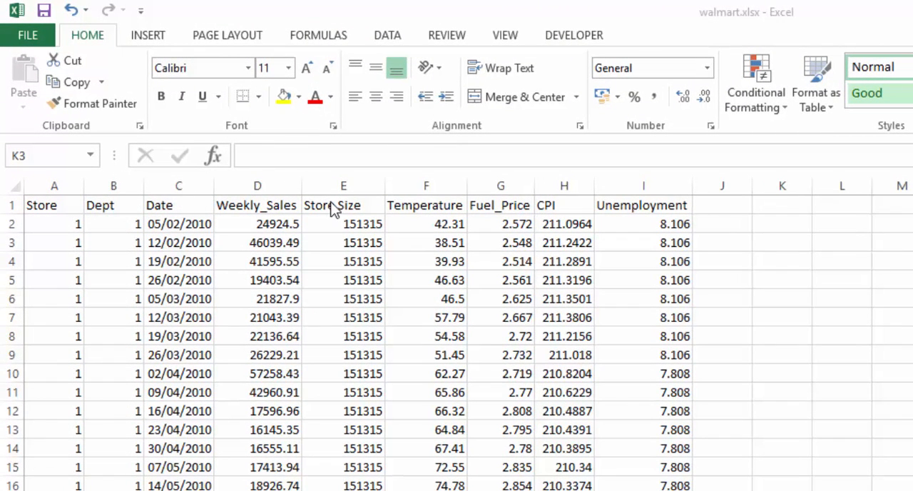
mouse_move(494, 199)
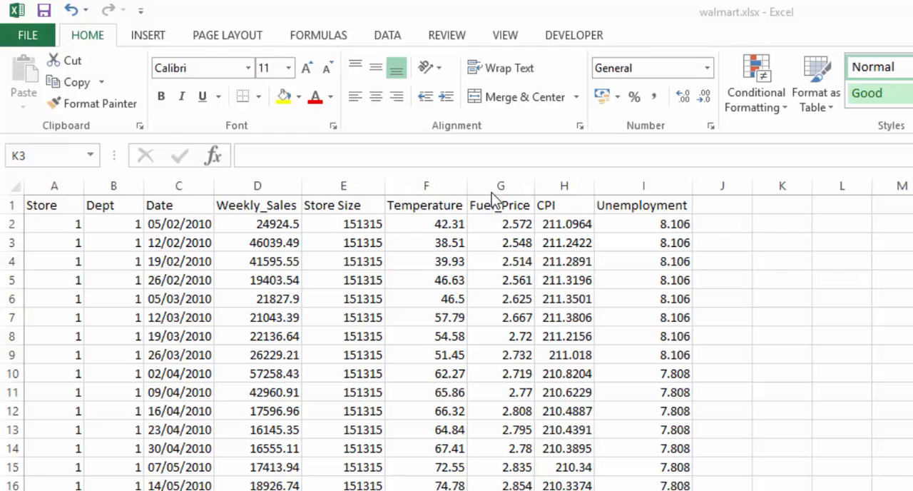
mouse_move(617, 200)
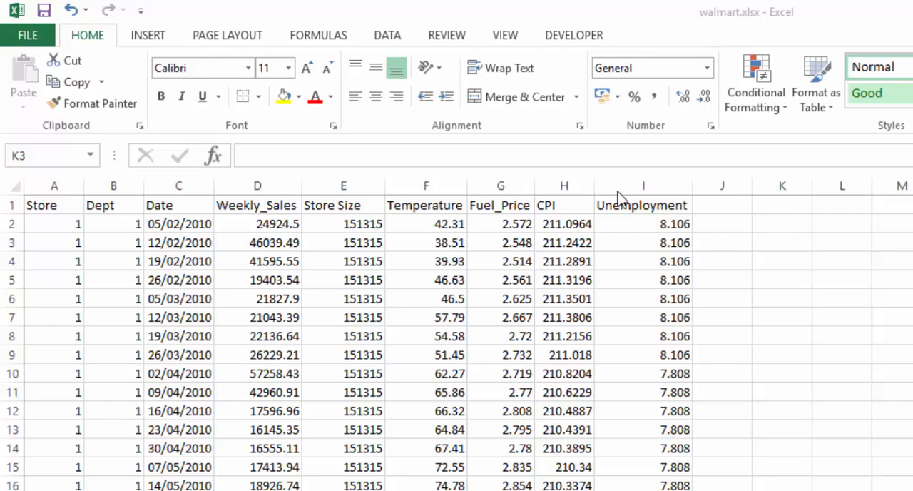
mouse_move(412, 342)
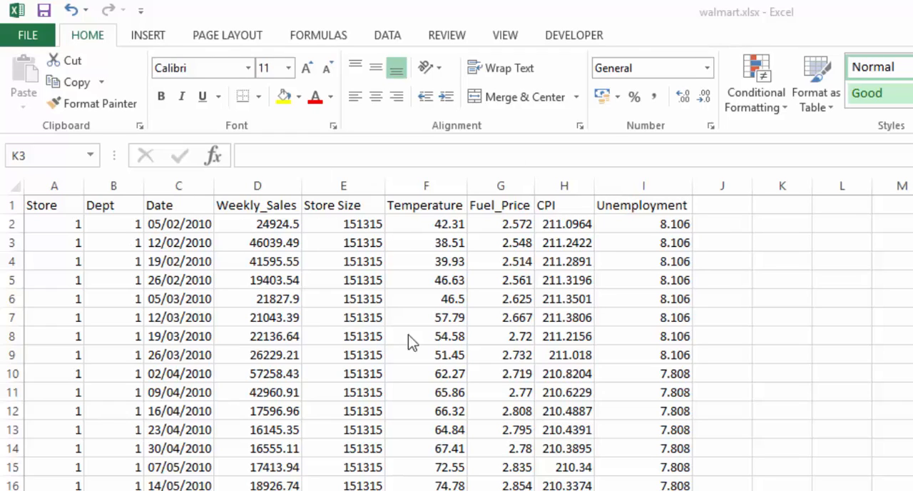
mouse_move(463, 327)
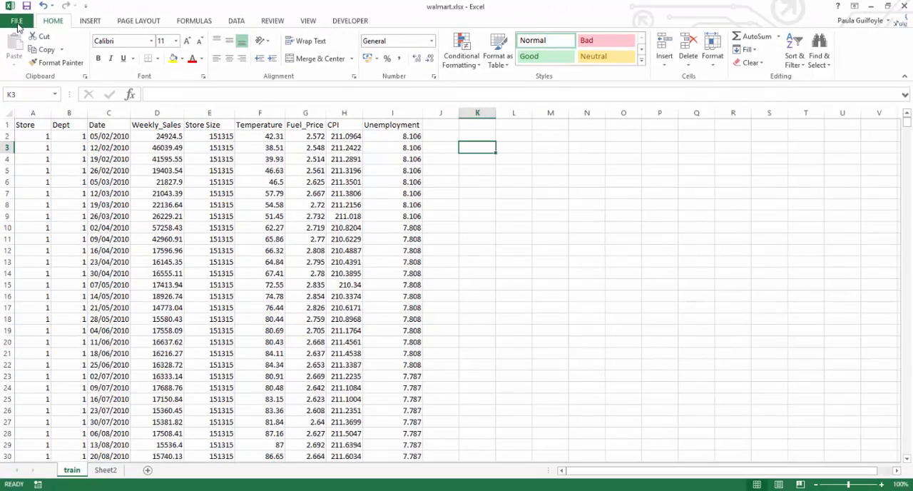
Step: Enable the Analysis ToolPak via File > Options > Add-ins > Manage Excel Add-ins
click(17, 19)
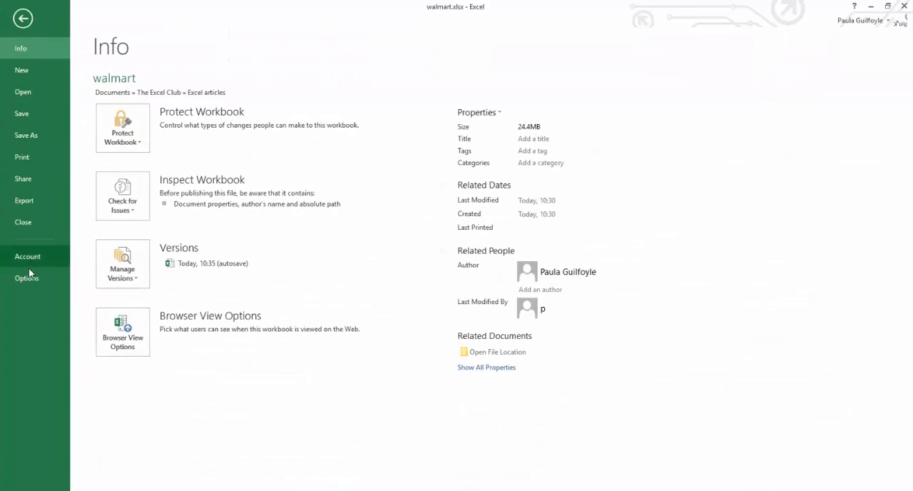
click(26, 277)
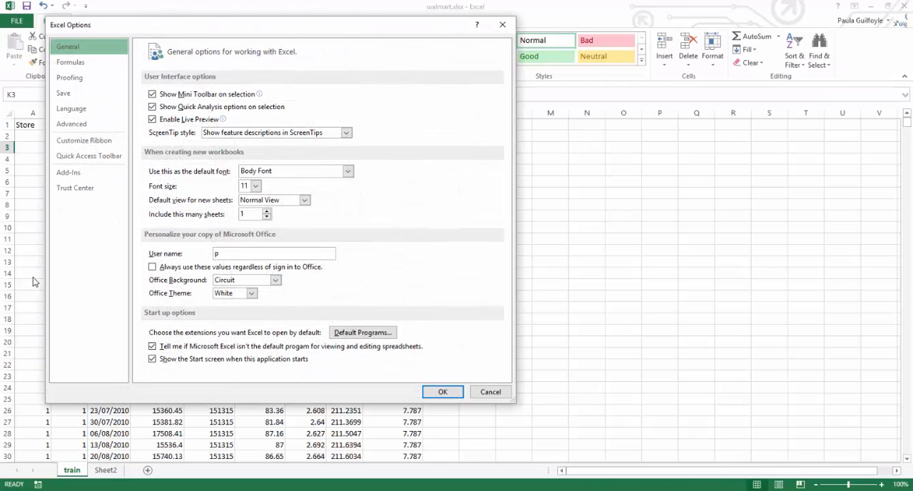
click(69, 173)
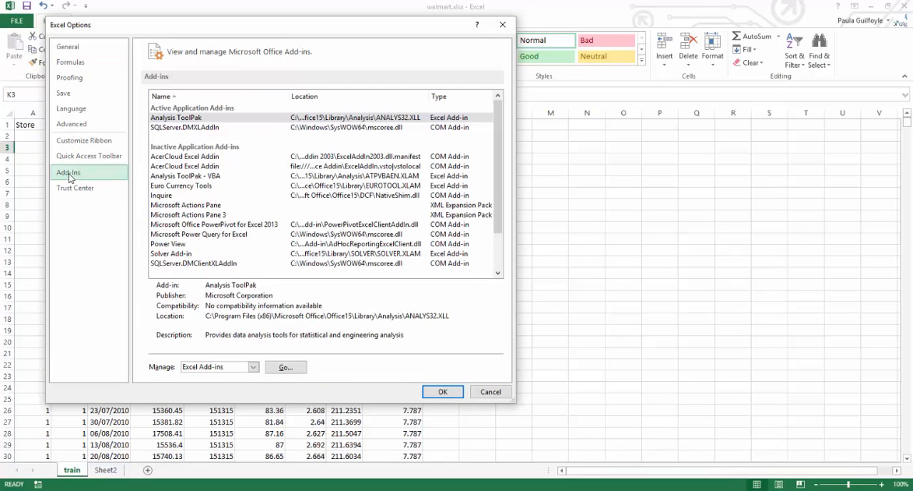
click(443, 391)
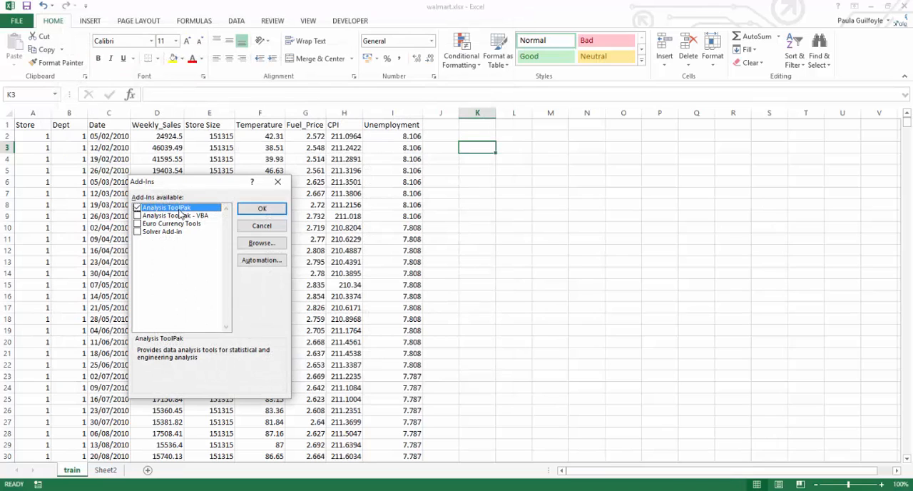
click(263, 209)
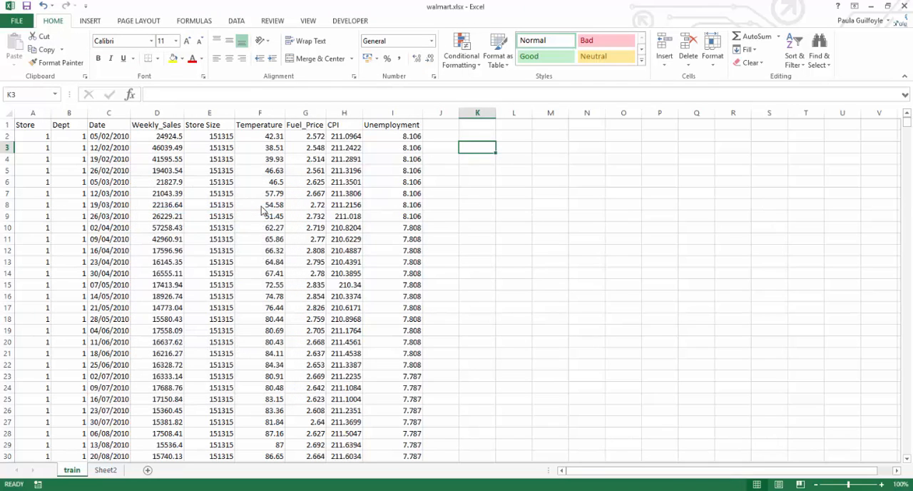
Step: Choose Correlation from the Data Analysis tools on the Data ribbon
click(237, 20)
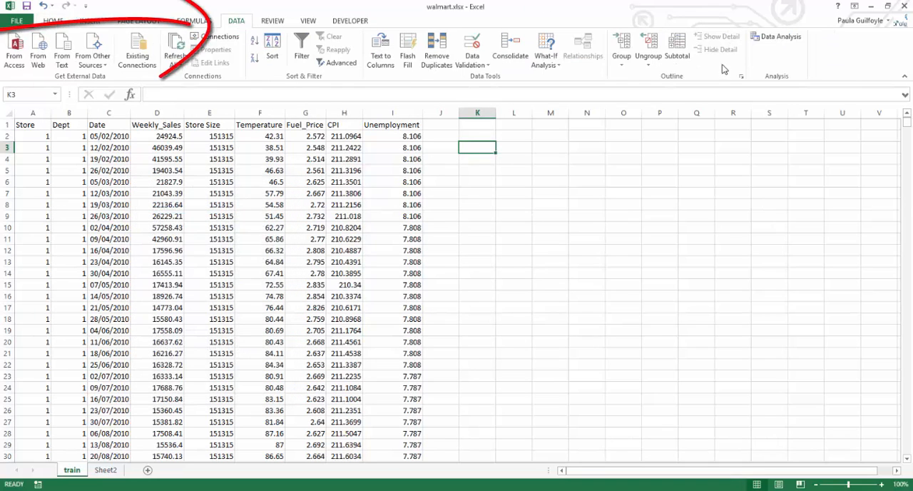
mouse_move(776, 36)
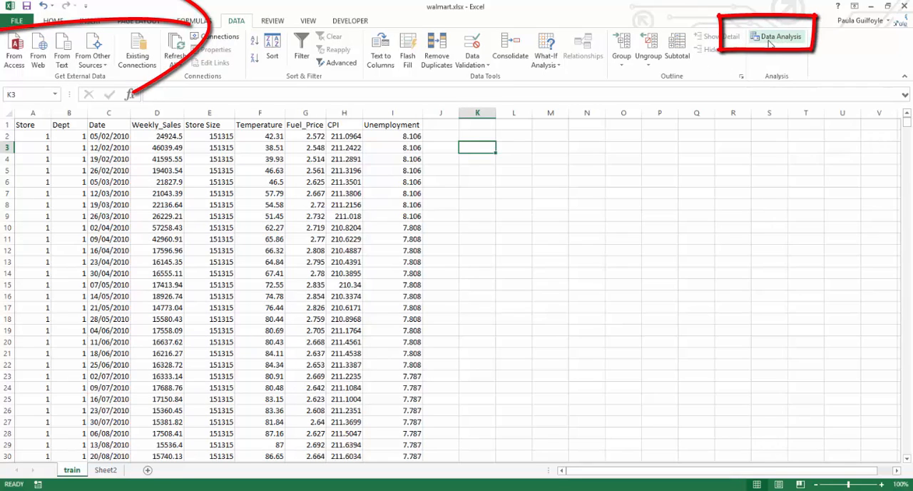
click(777, 35)
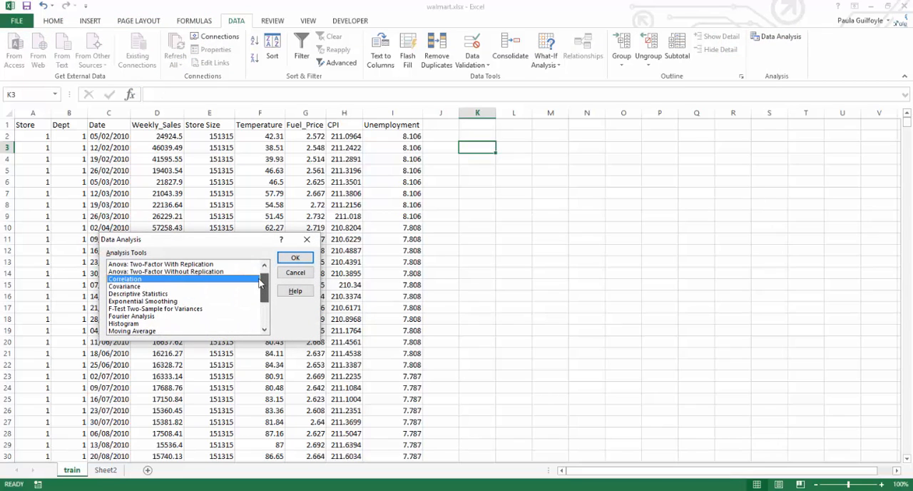
mouse_move(125, 300)
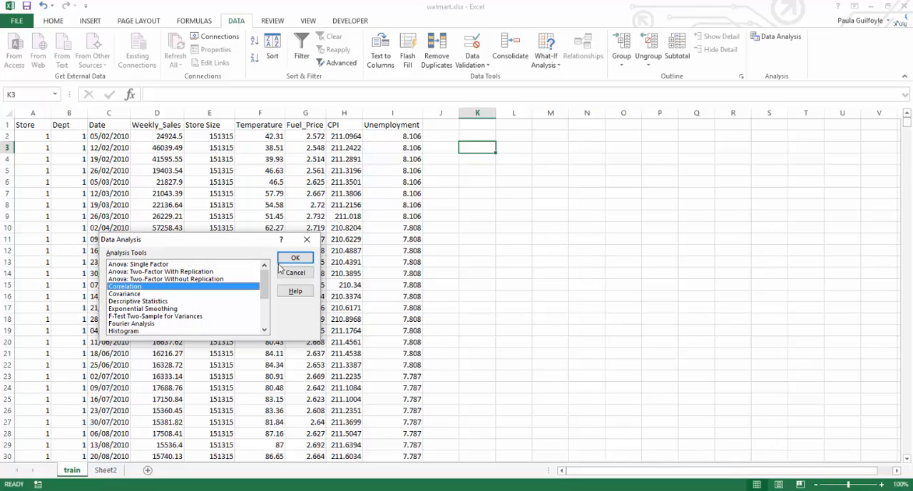
click(296, 257)
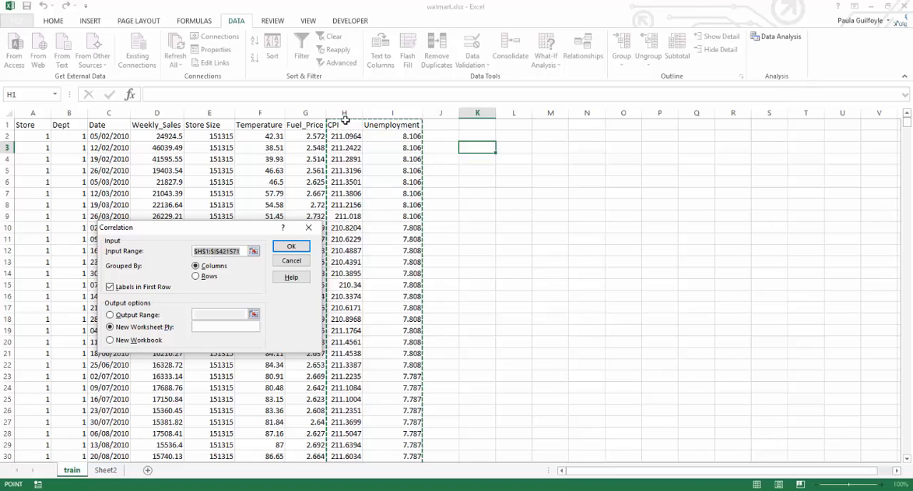
mouse_move(344, 126)
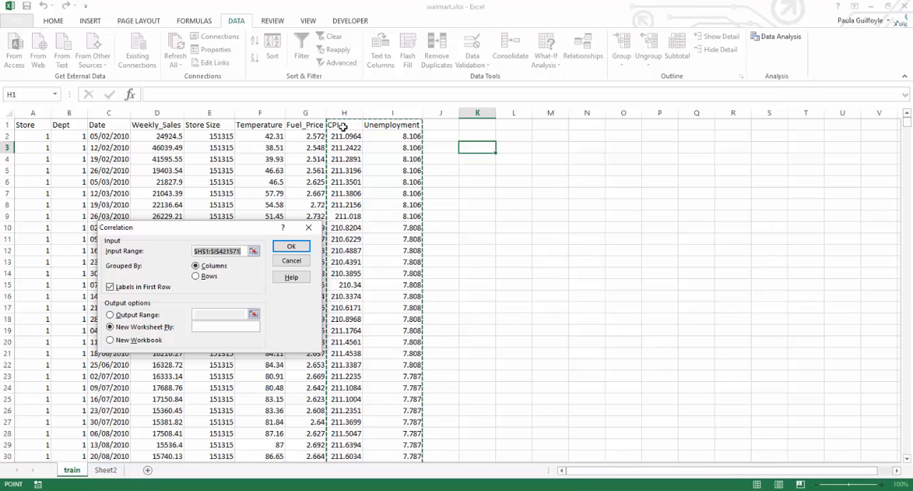
mouse_move(379, 126)
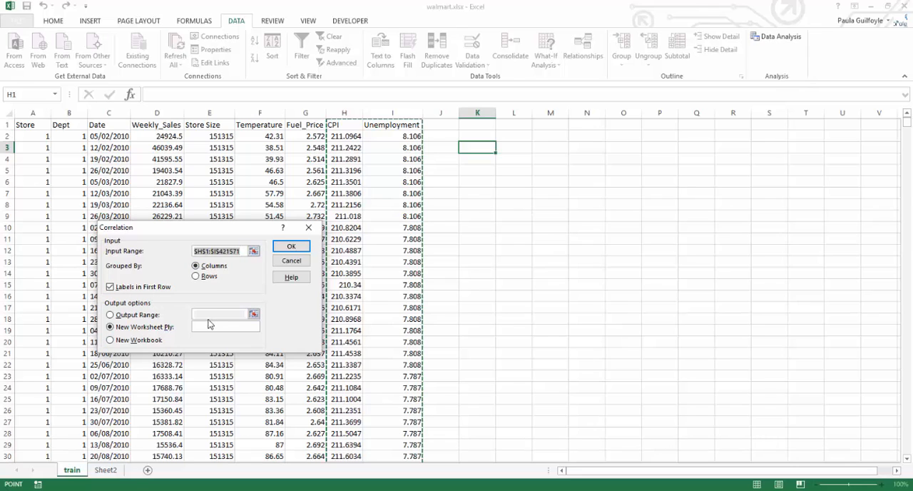
Step: Output the CPI–Unemployment correlation table to a new worksheet (result -0.813)
click(291, 245)
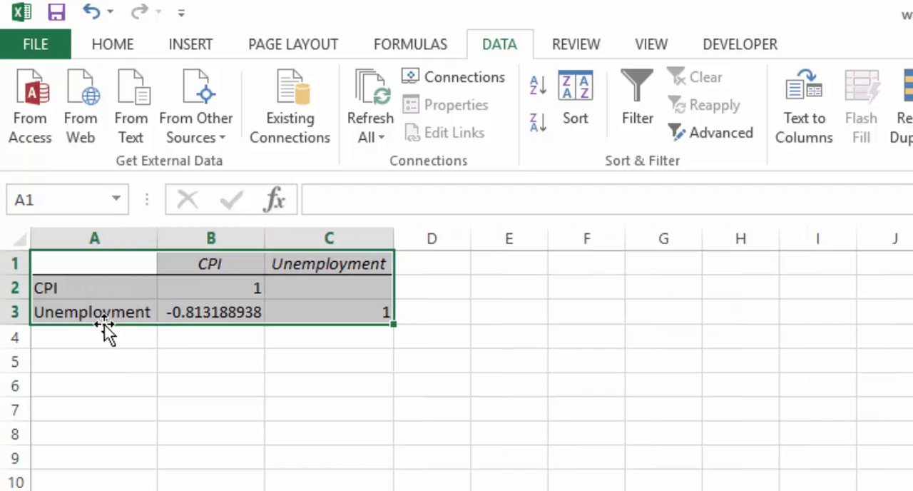
click(212, 311)
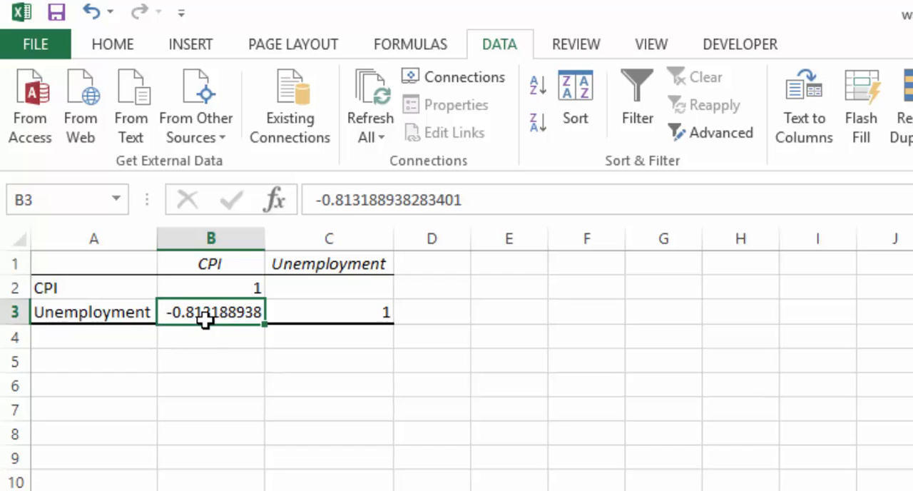
mouse_move(208, 331)
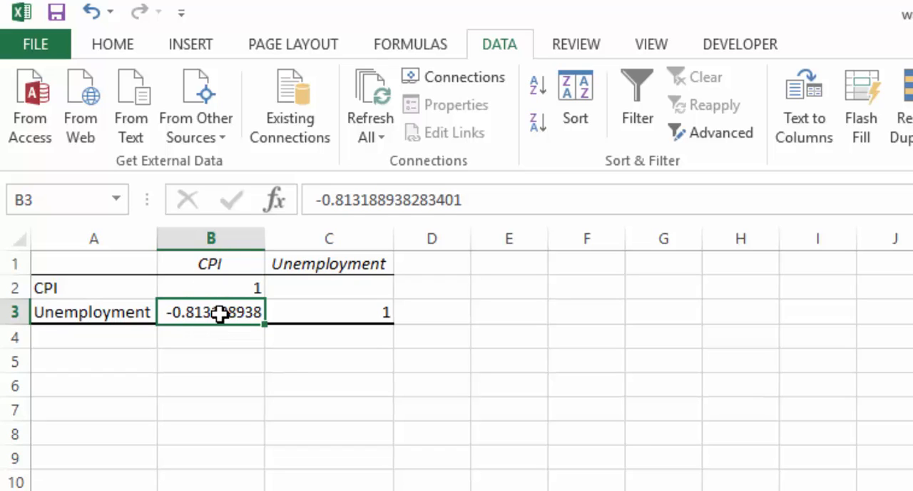
mouse_move(221, 308)
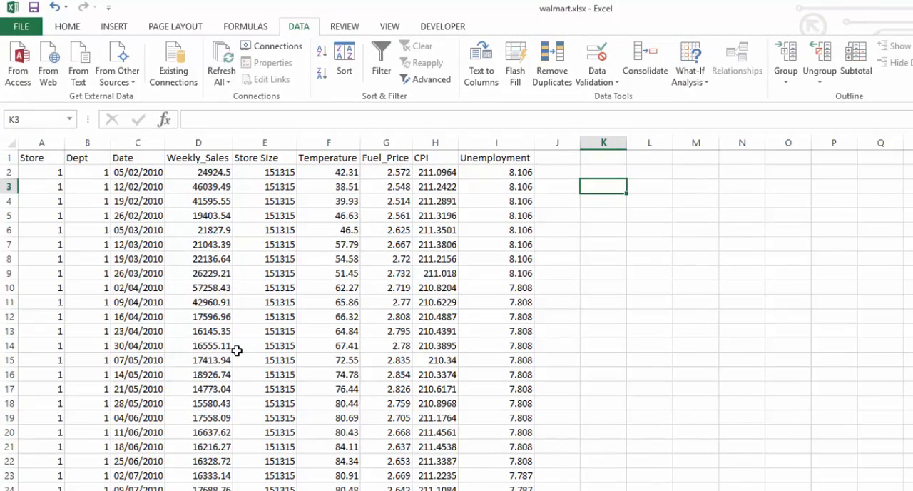
mouse_move(345, 214)
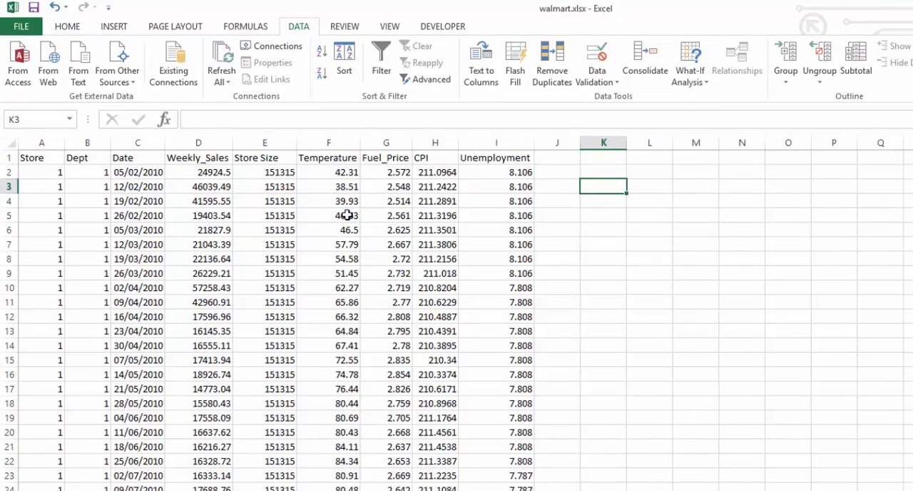
Step: Correlate columns $D$1:$I$421571 with Labels in First Row ticked
click(197, 157)
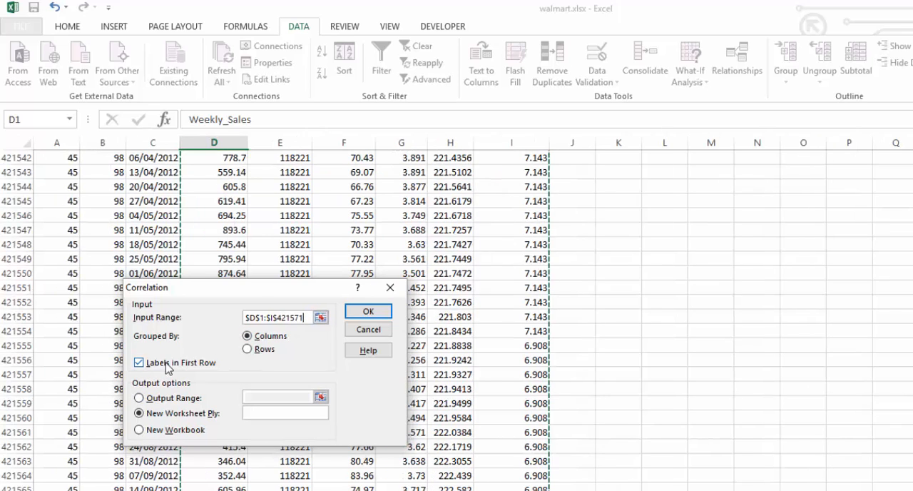
click(368, 311)
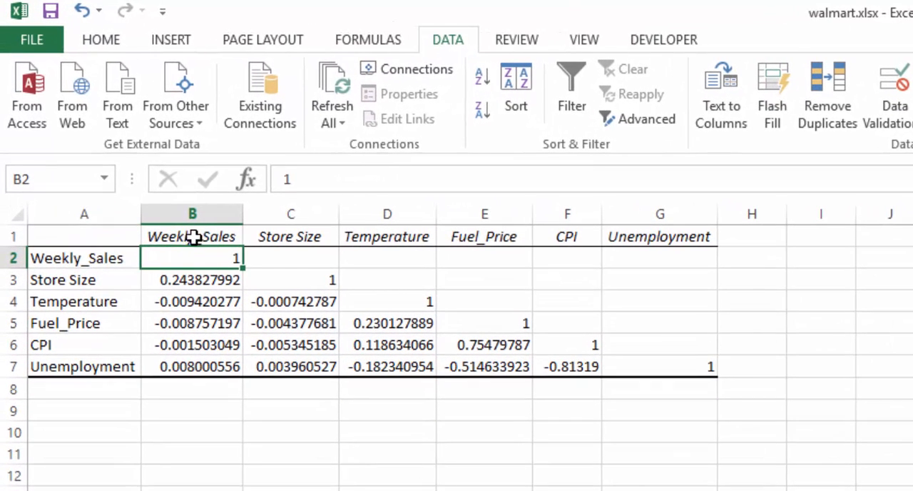
mouse_move(106, 285)
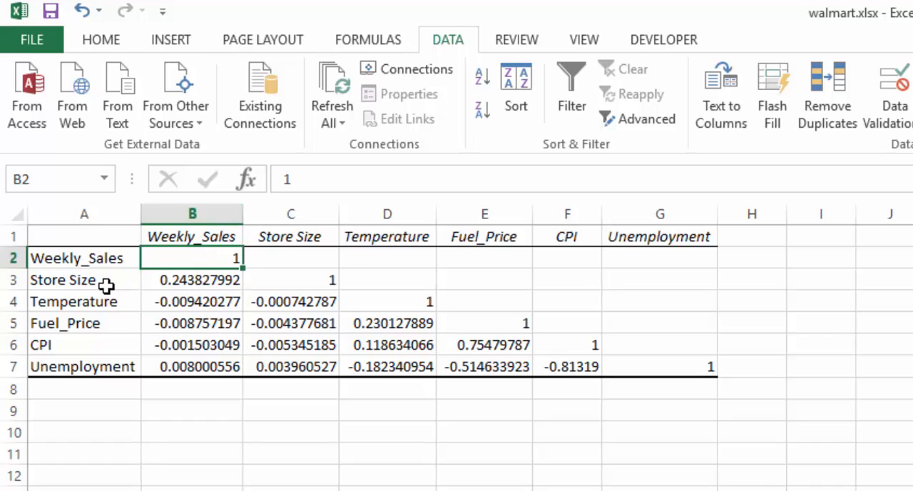
Step: Generate the matrix and inspect coefficients such as Fuel_Price–CPI 0.755 and CPI–Unemployment -0.813
click(192, 280)
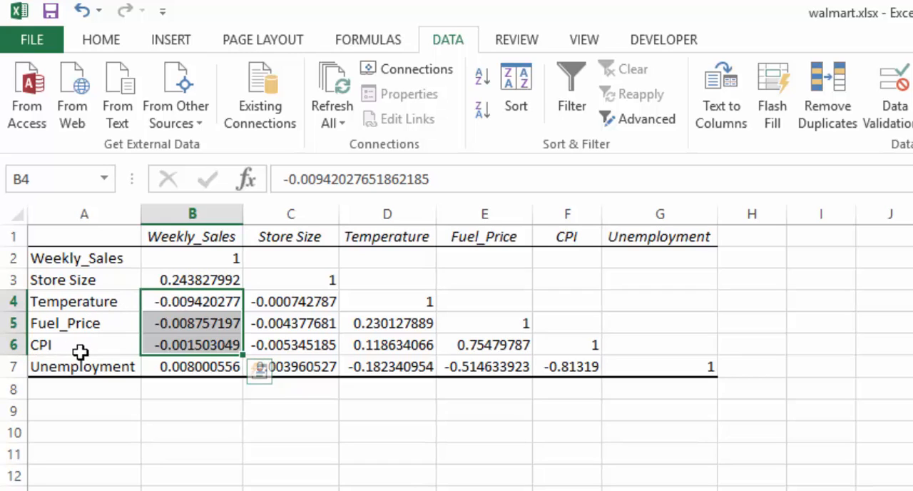
mouse_move(289, 324)
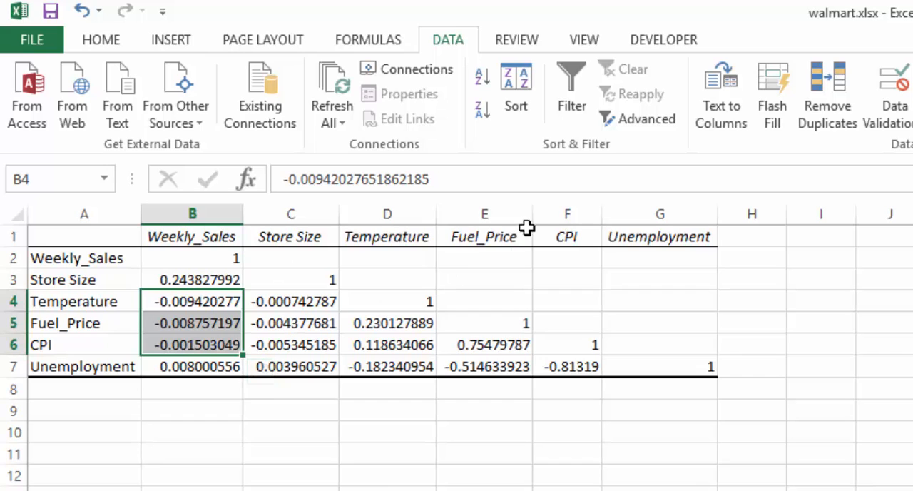
click(485, 345)
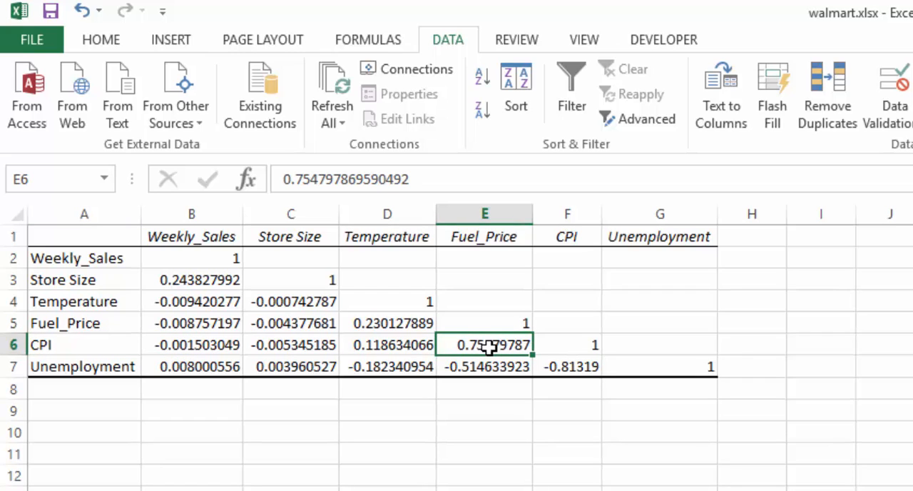
mouse_move(556, 316)
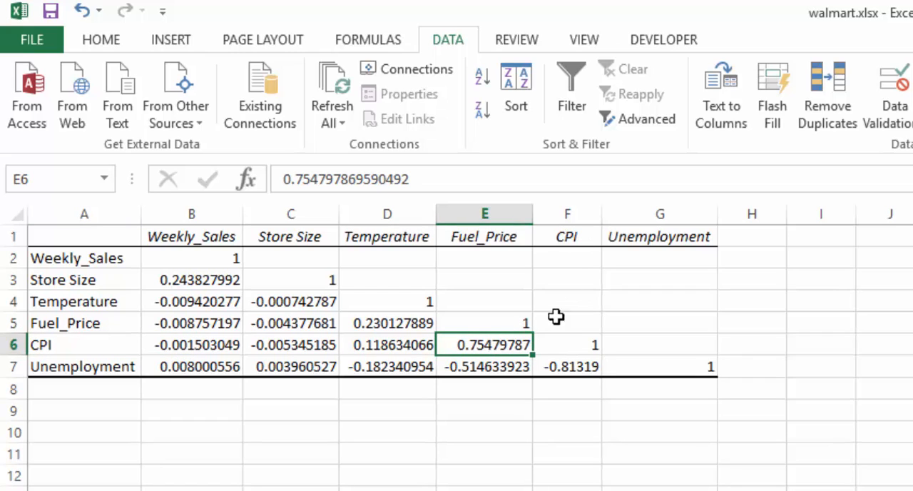
click(567, 365)
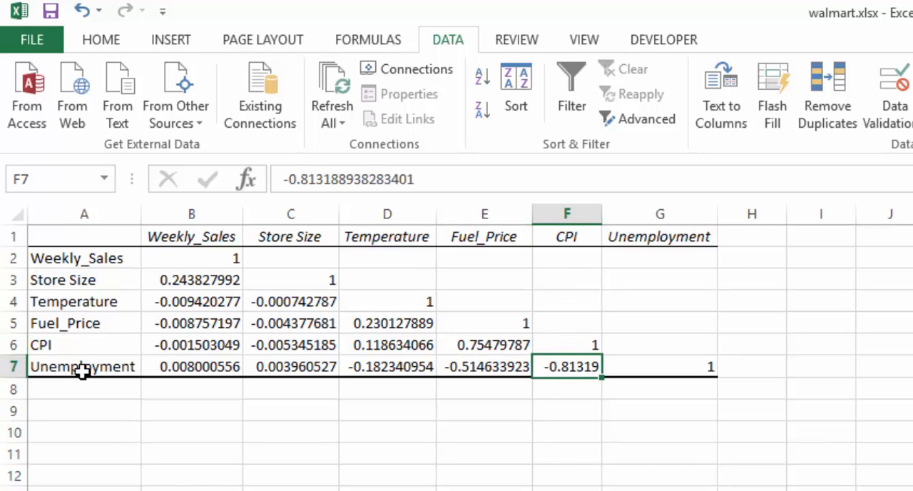
click(91, 40)
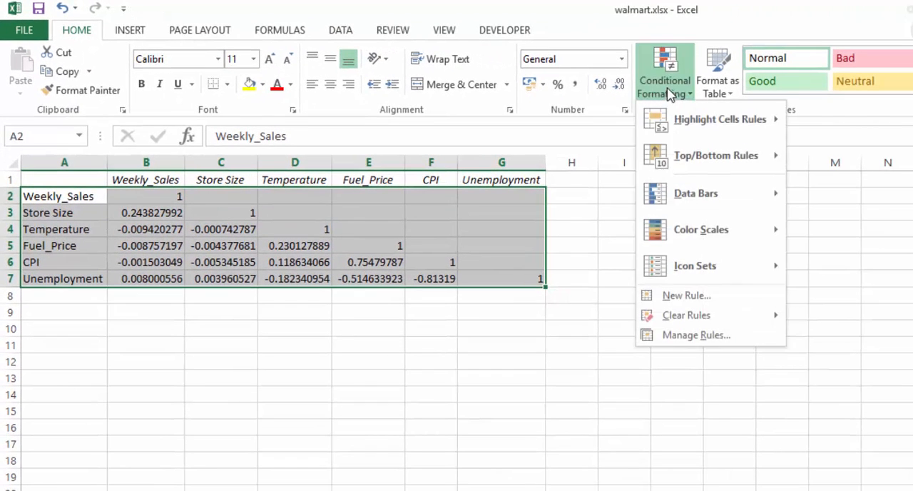
mouse_move(700, 228)
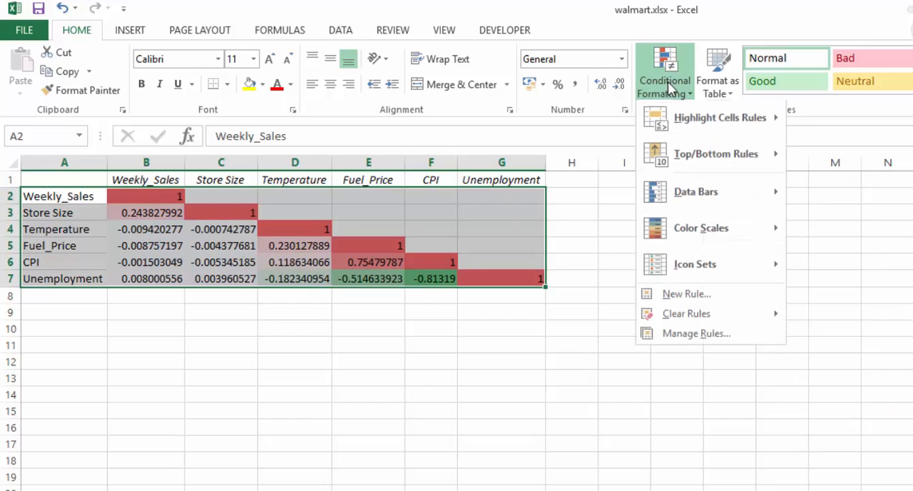
mouse_move(719, 119)
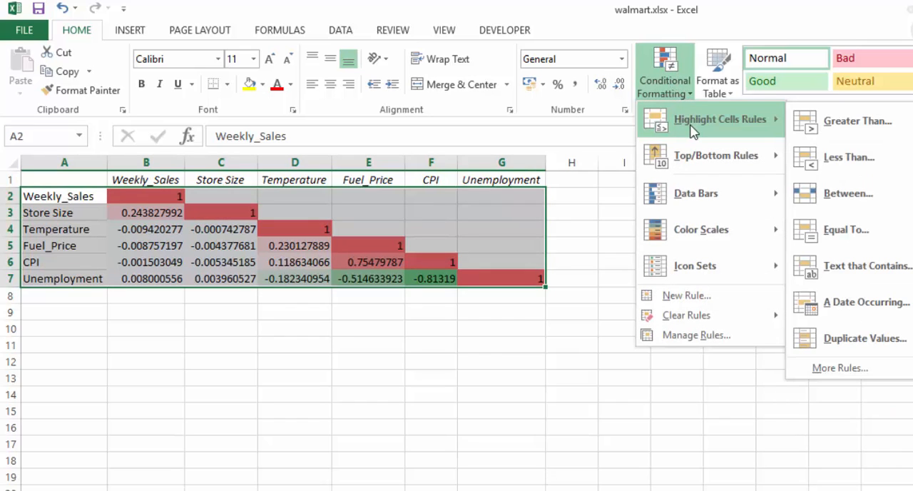
mouse_move(856, 228)
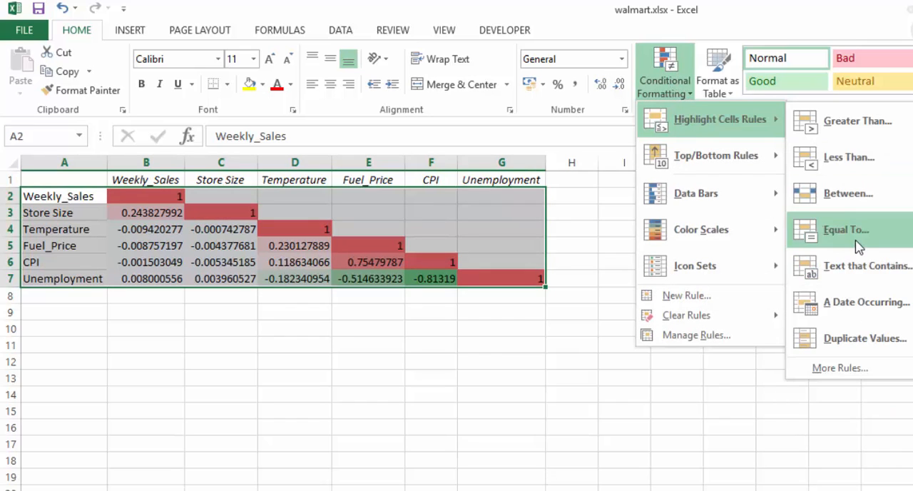
Step: Add a Highlight Cells rule for cells equal to 1 with a no-fill format
click(846, 229)
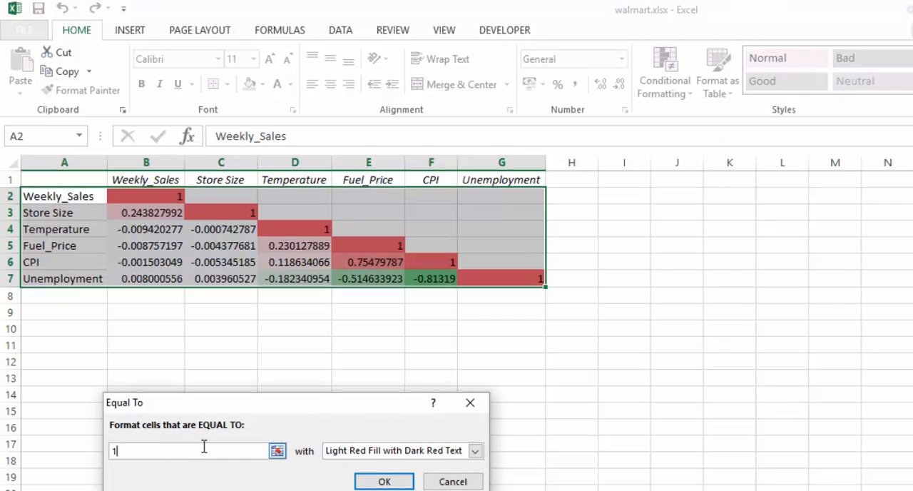
click(475, 377)
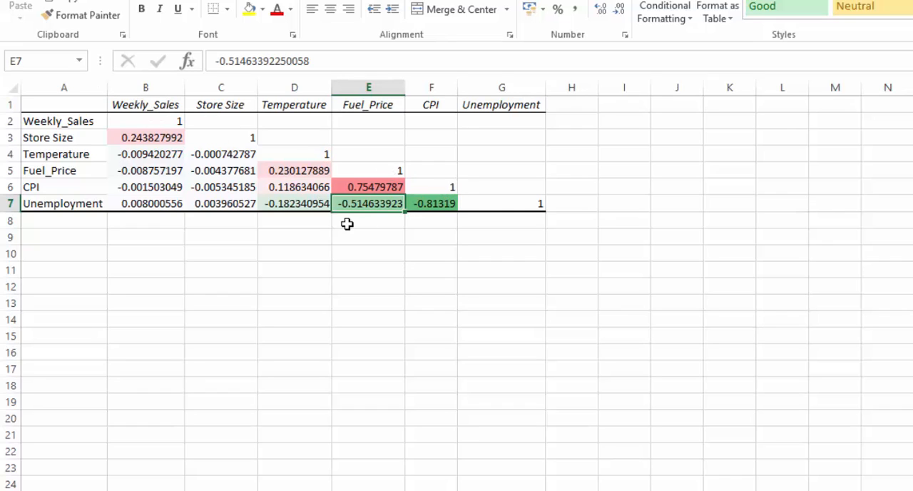
mouse_move(308, 194)
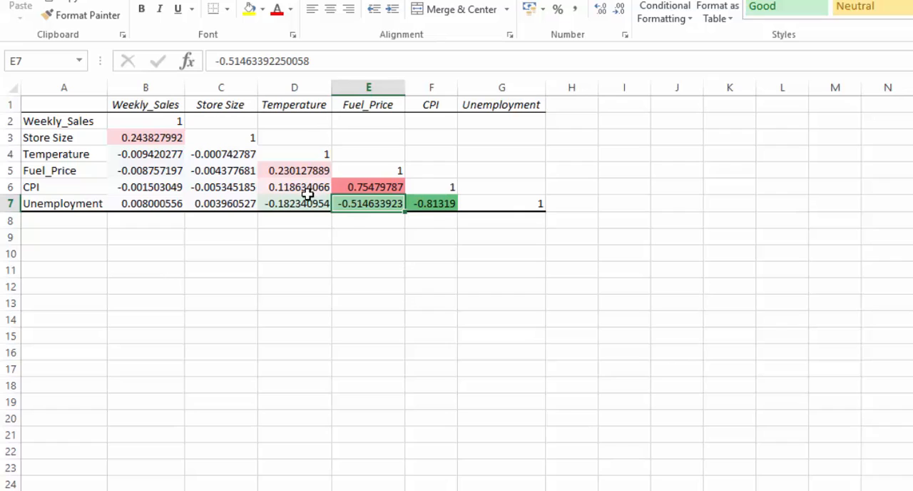
click(368, 186)
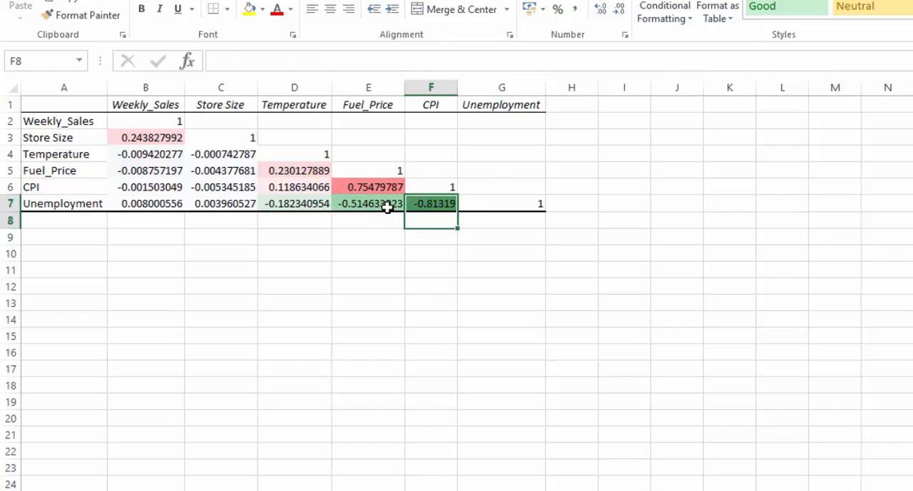
click(431, 203)
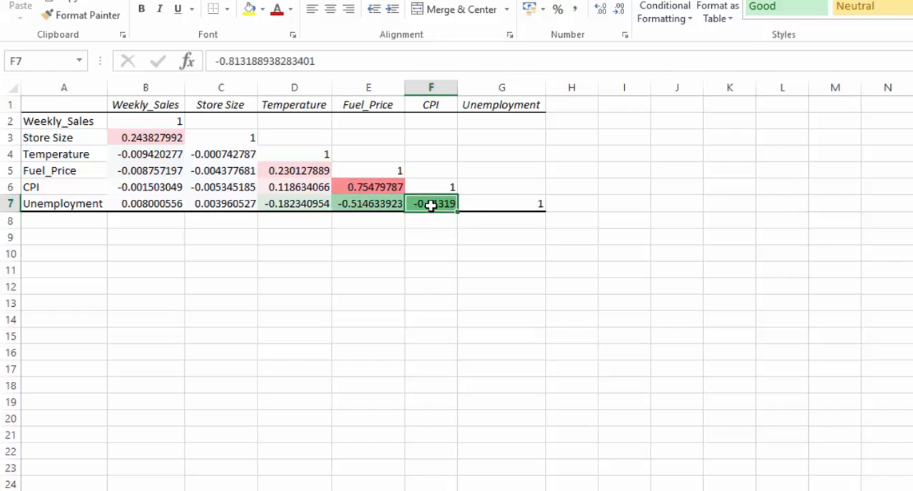
click(368, 202)
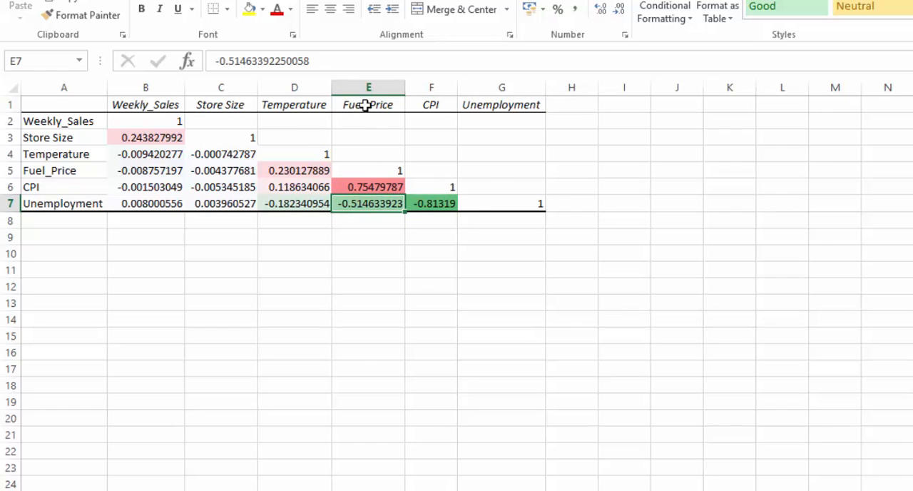
mouse_move(369, 207)
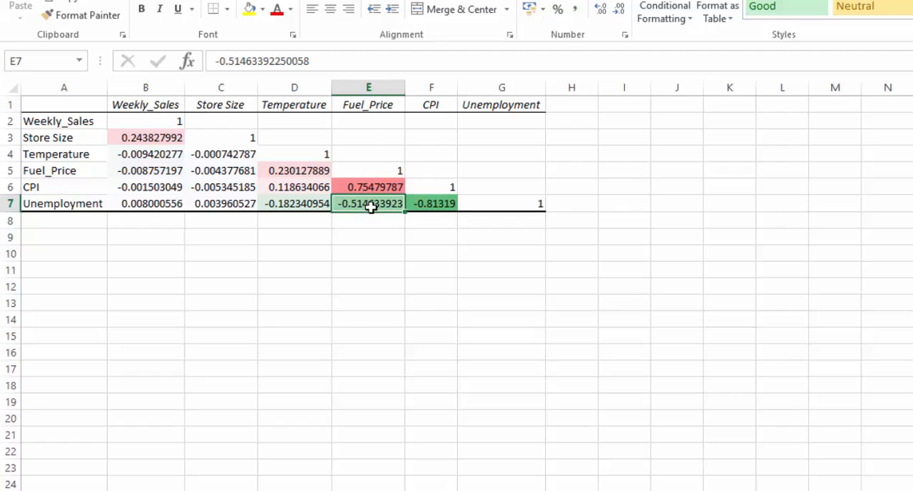
mouse_move(75, 203)
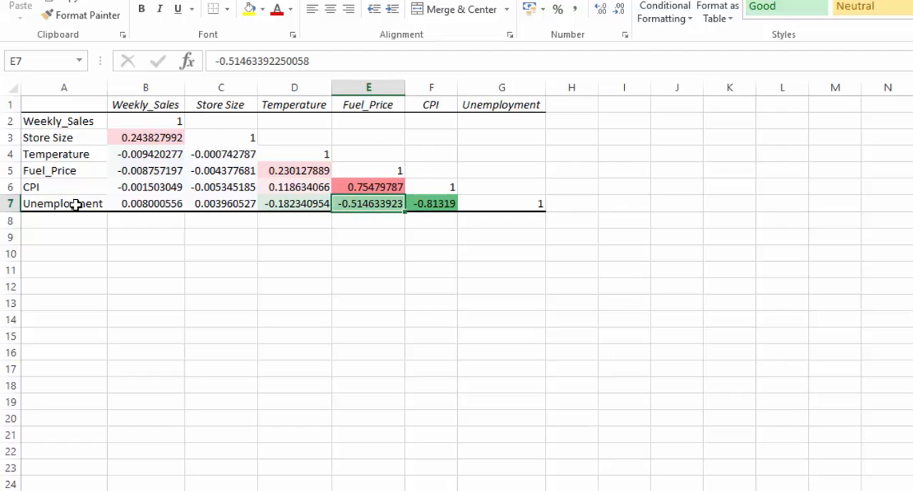
click(63, 203)
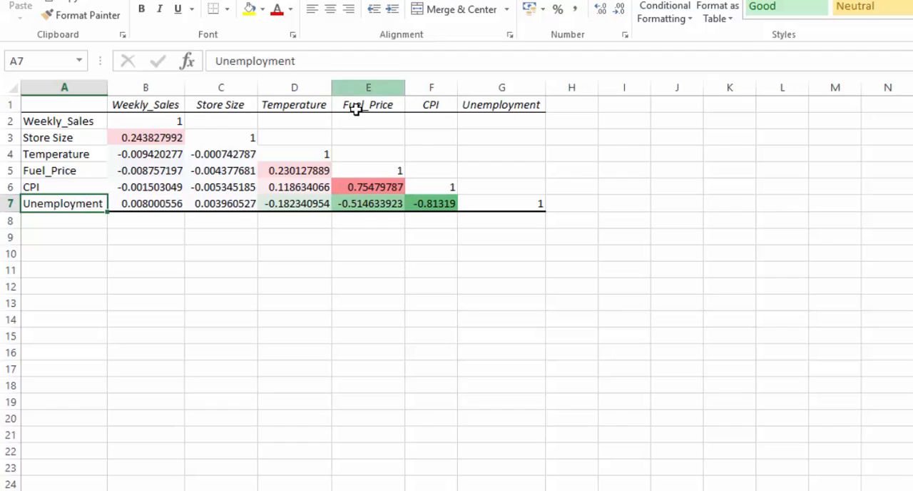
click(368, 185)
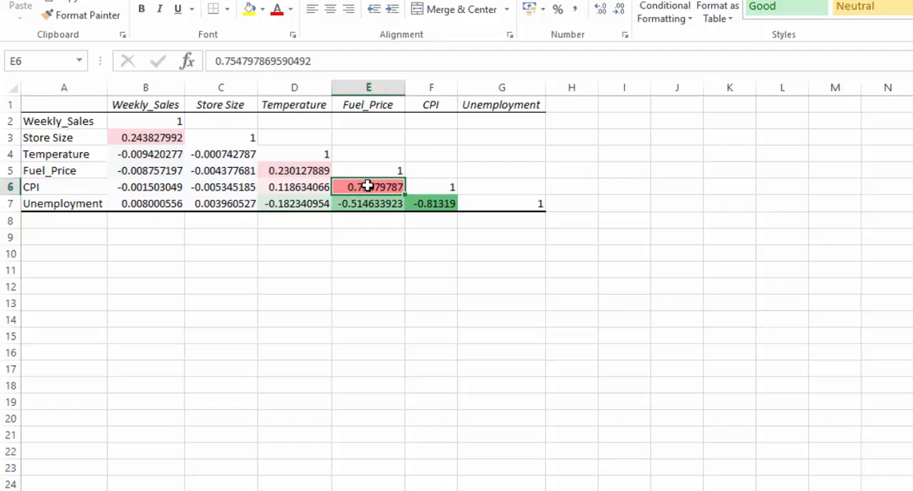
mouse_move(82, 178)
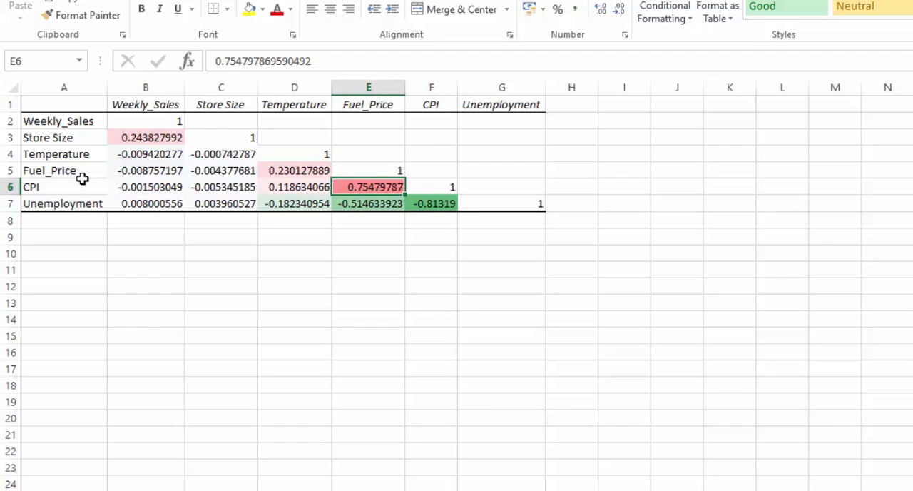
click(62, 186)
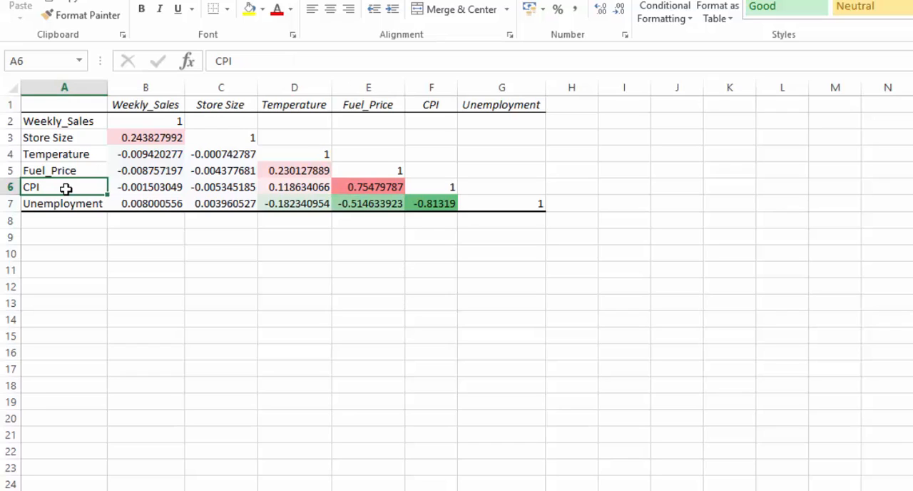